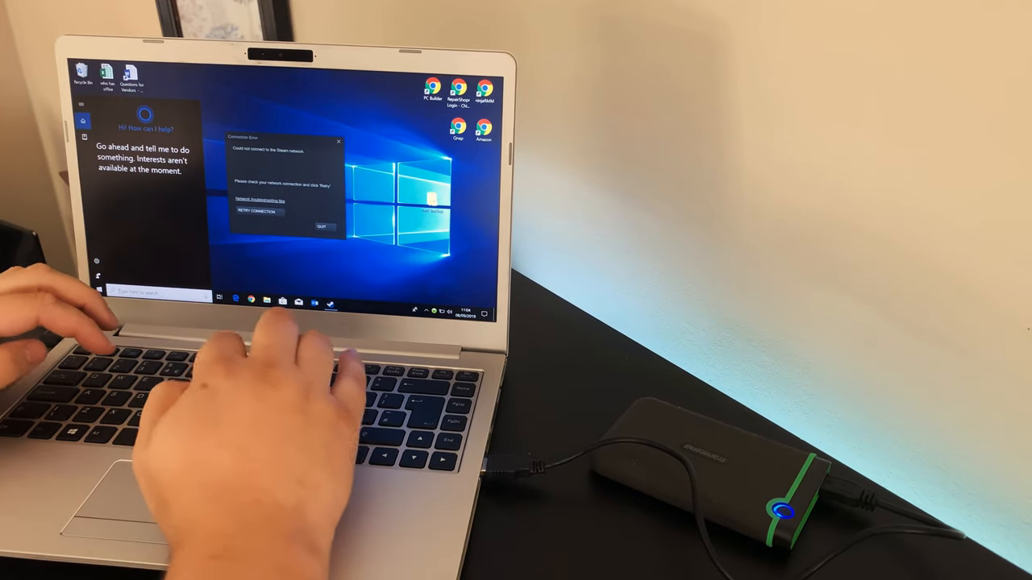
text(hd tune)
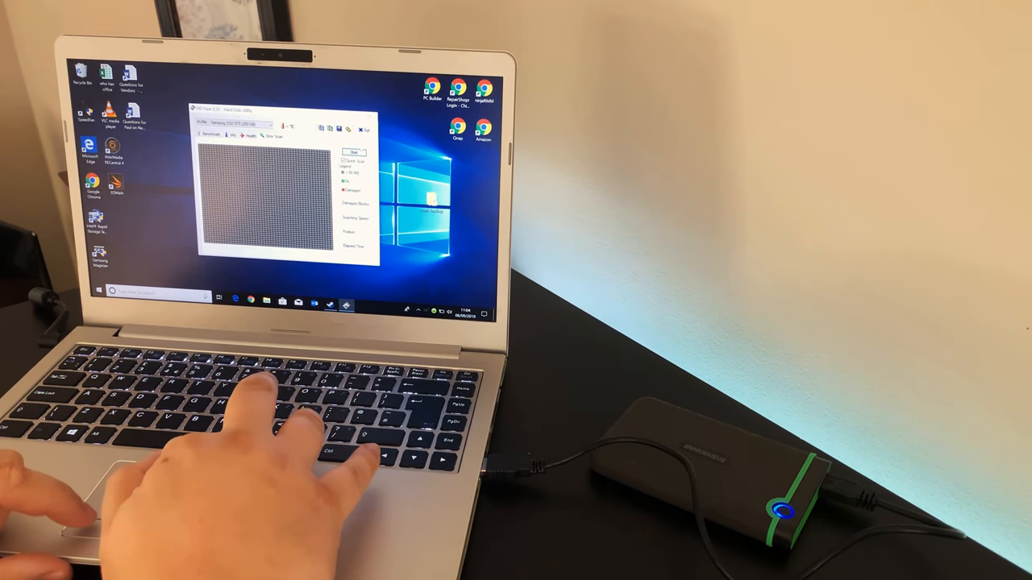
click(355, 151)
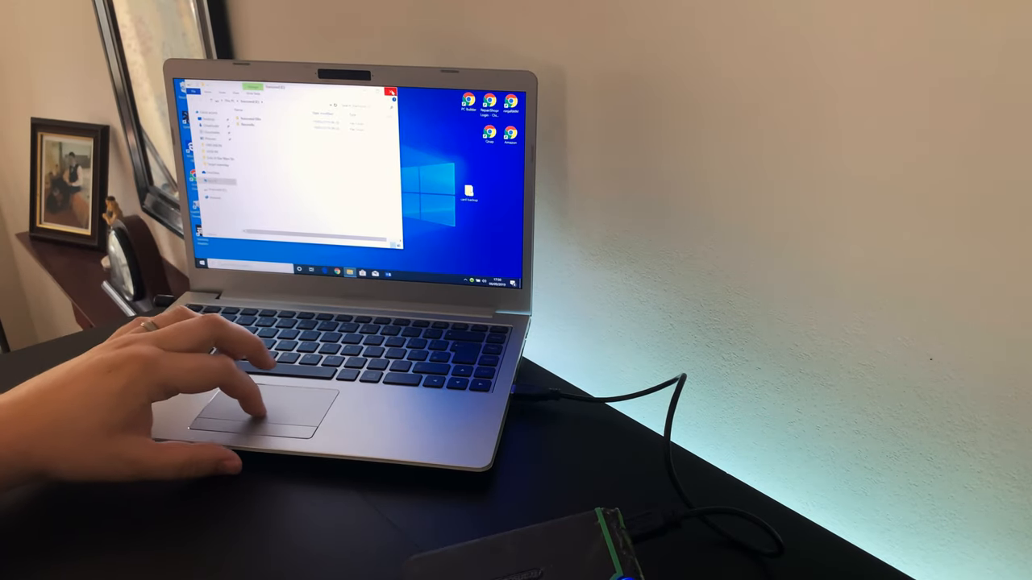
click(394, 87)
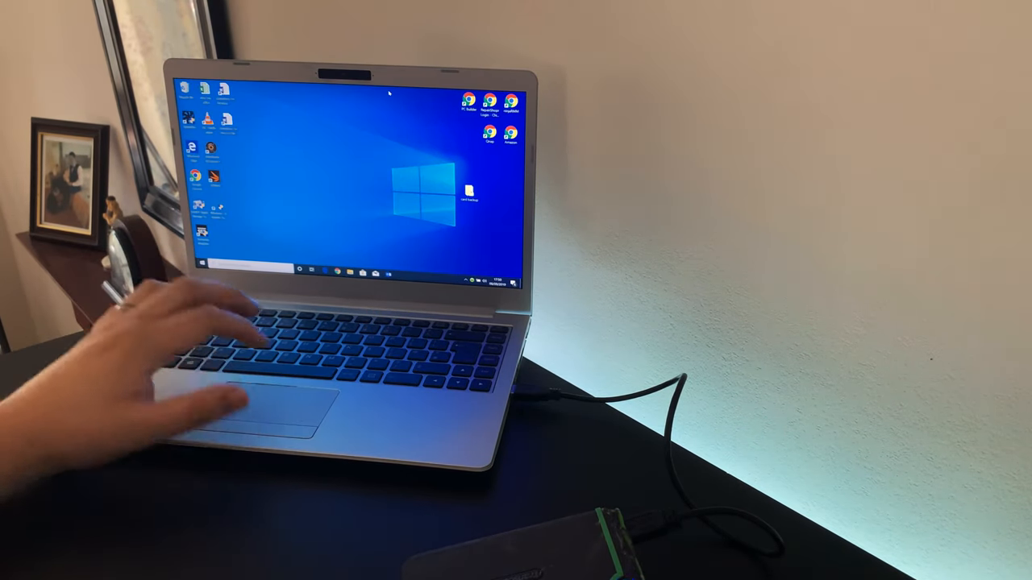